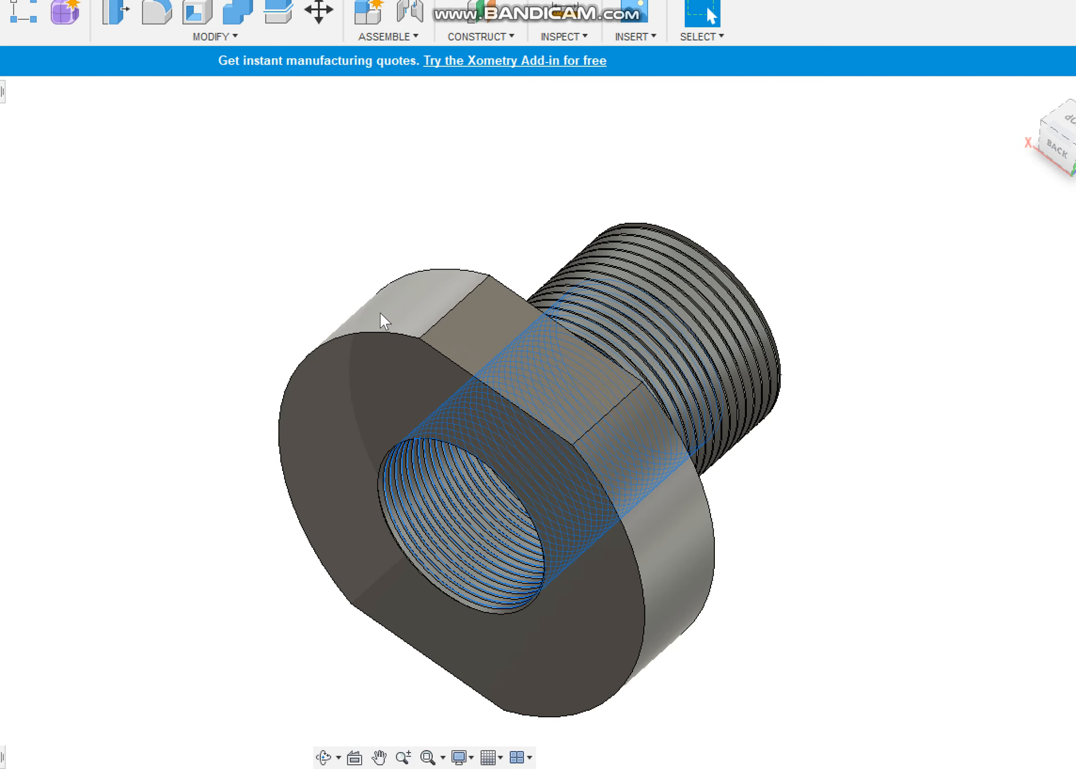
mouse_move(463, 231)
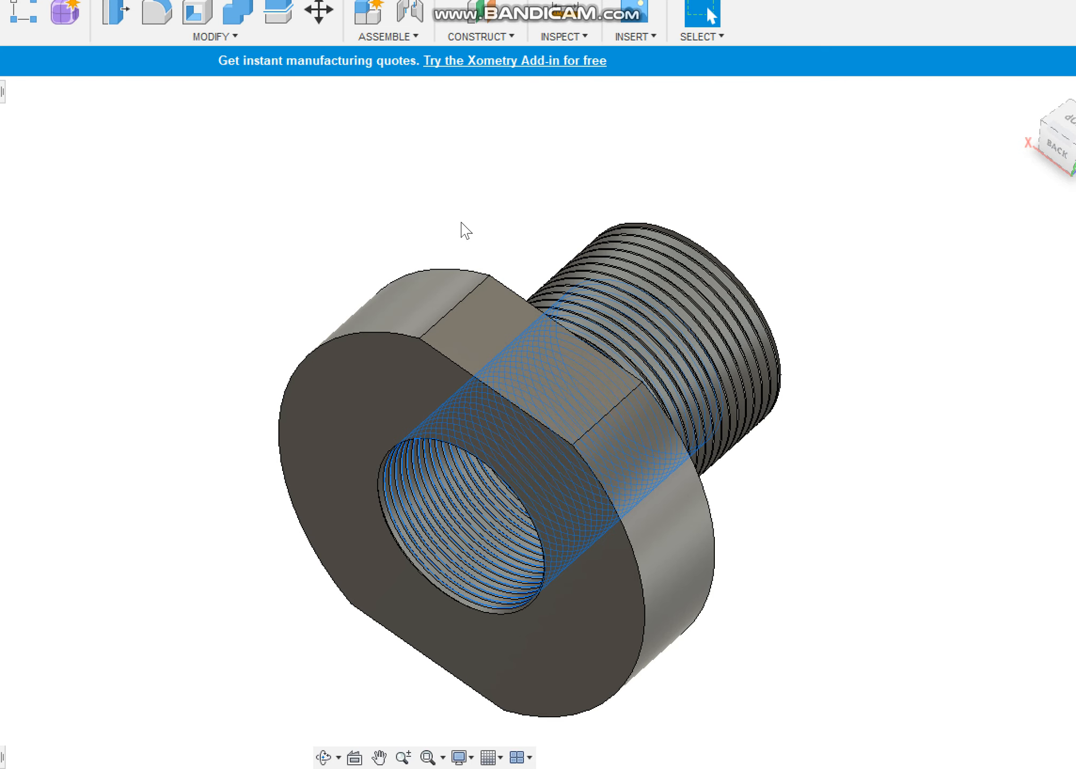
- Open the reducing adapter design from the Data Panel to view its threaded spigot
left_click(263, 538)
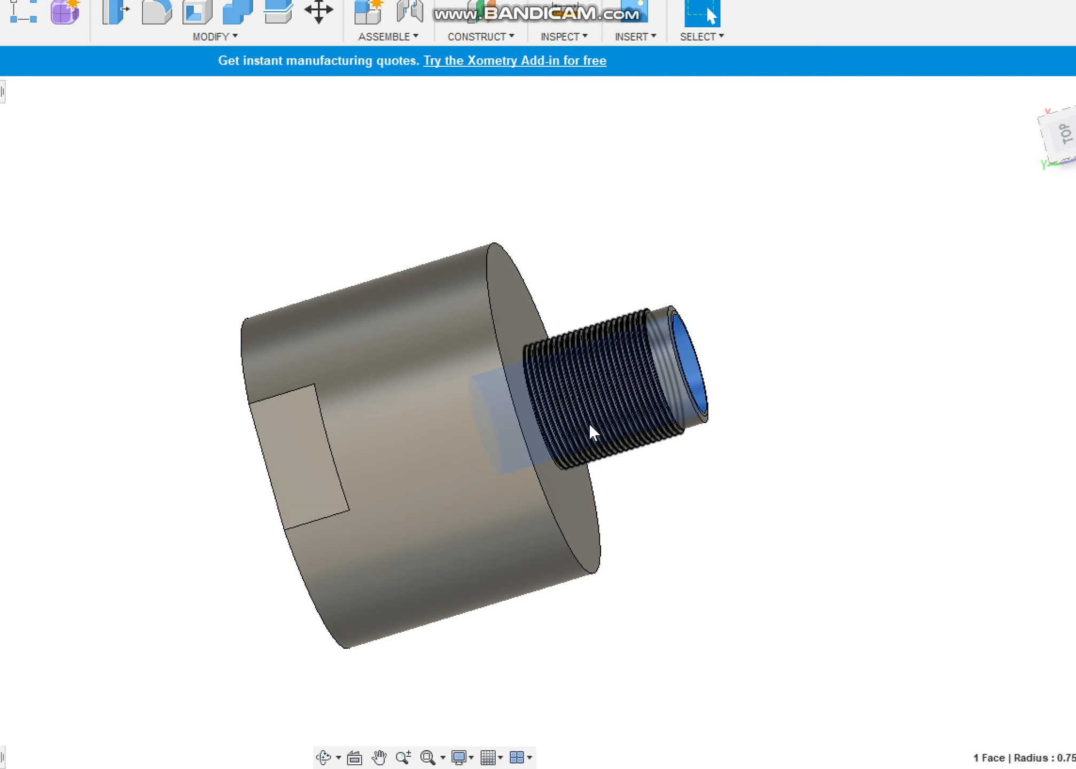
mouse_move(739, 509)
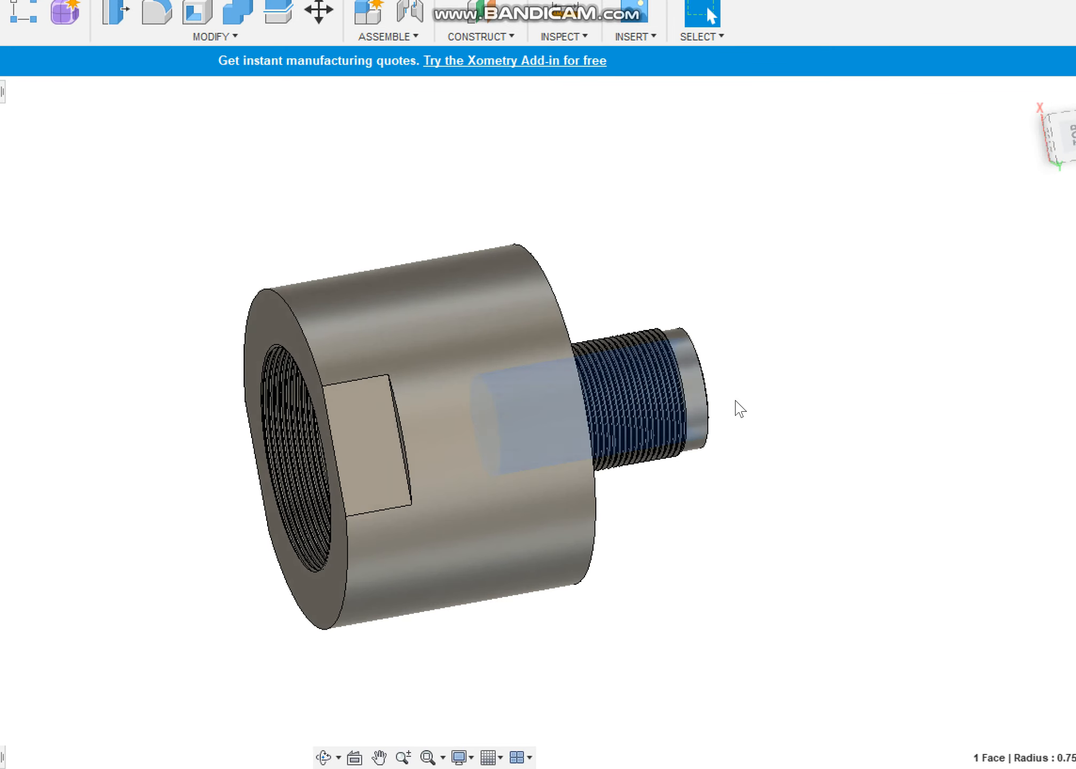
mouse_move(143, 498)
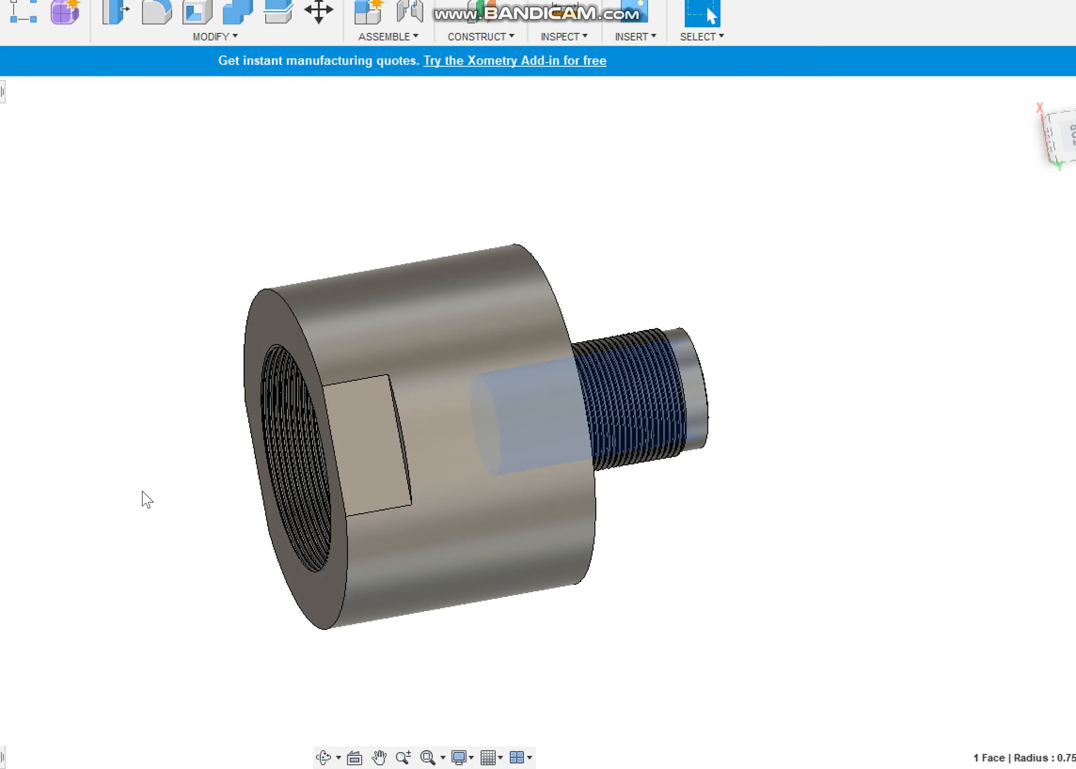